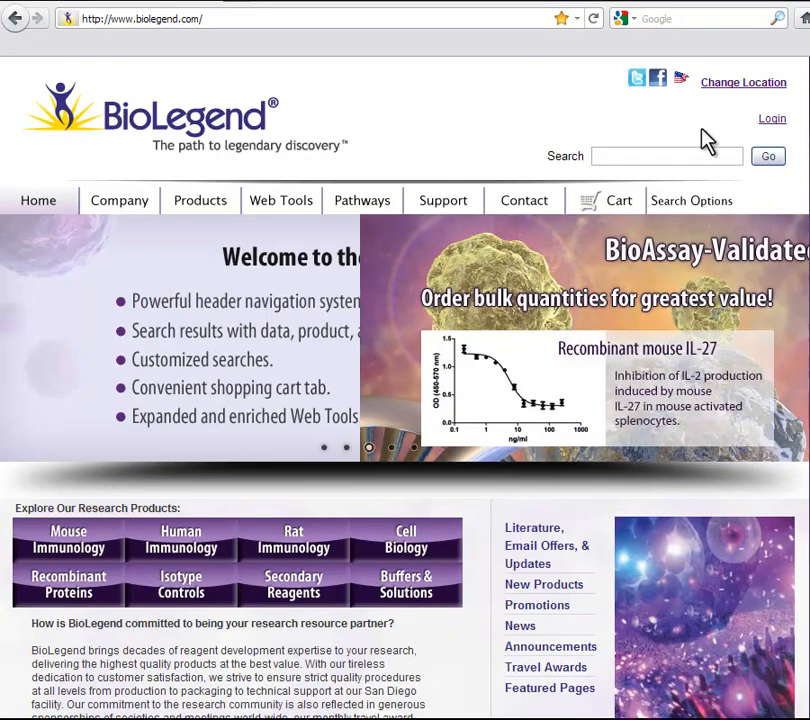
- Open the Web Tools menu in the BioLegend site's top navigation
{"action": "left_click", "coordinate": [281, 200]}
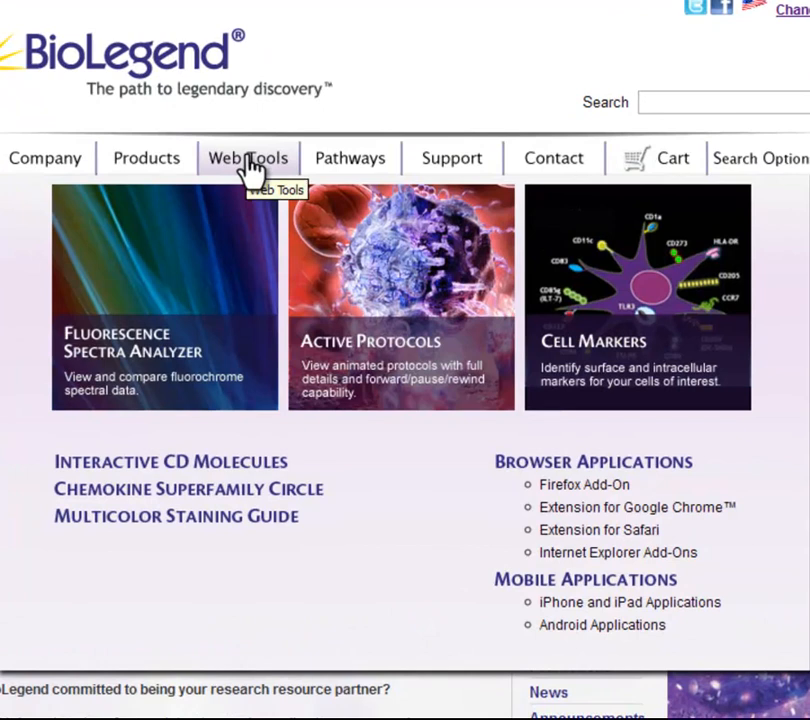
{"action": "mouse_move", "coordinate": [180, 290]}
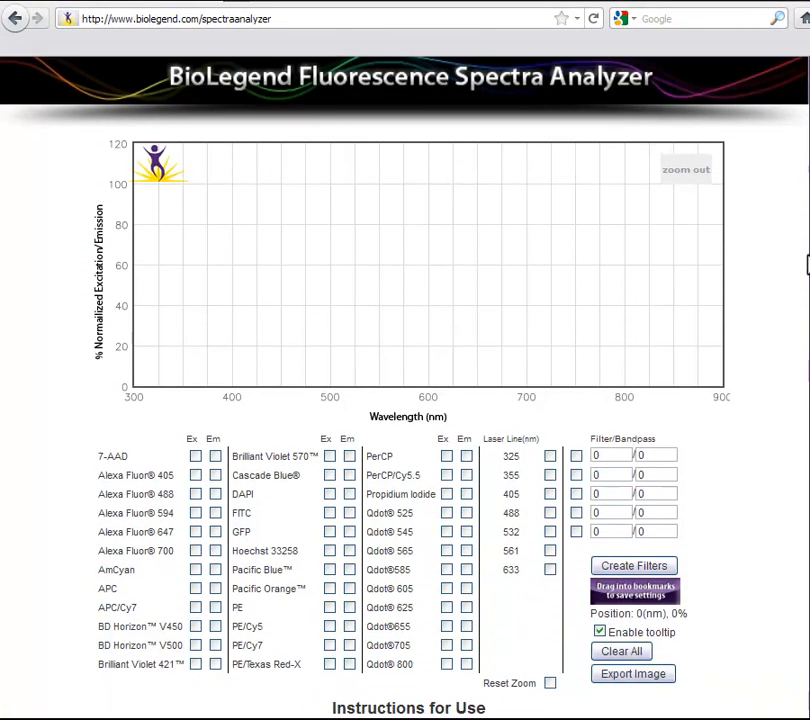
{"action": "scroll", "scroll_direction": "down", "scroll_amount": 3}
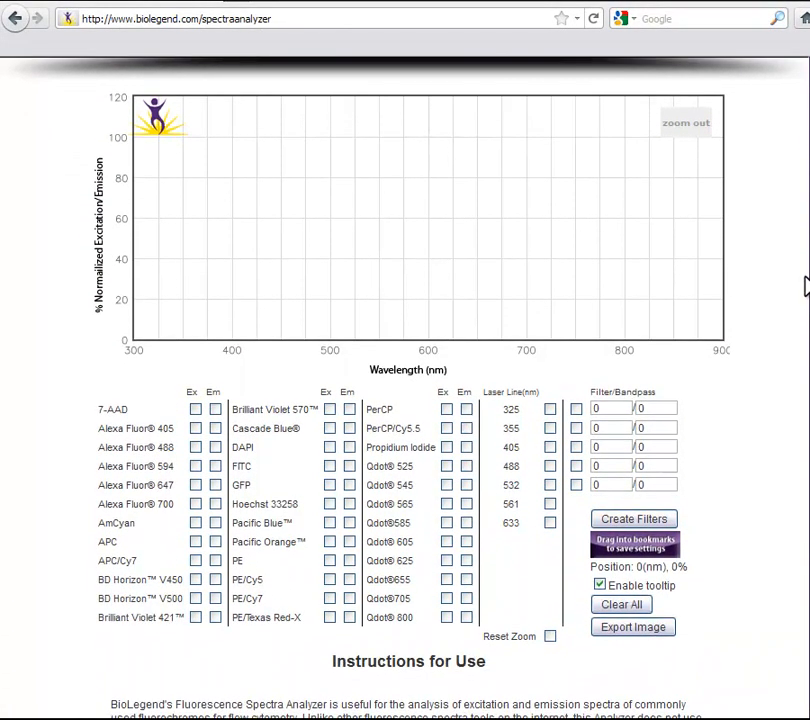
{"action": "scroll", "scroll_direction": "down", "scroll_amount": 3}
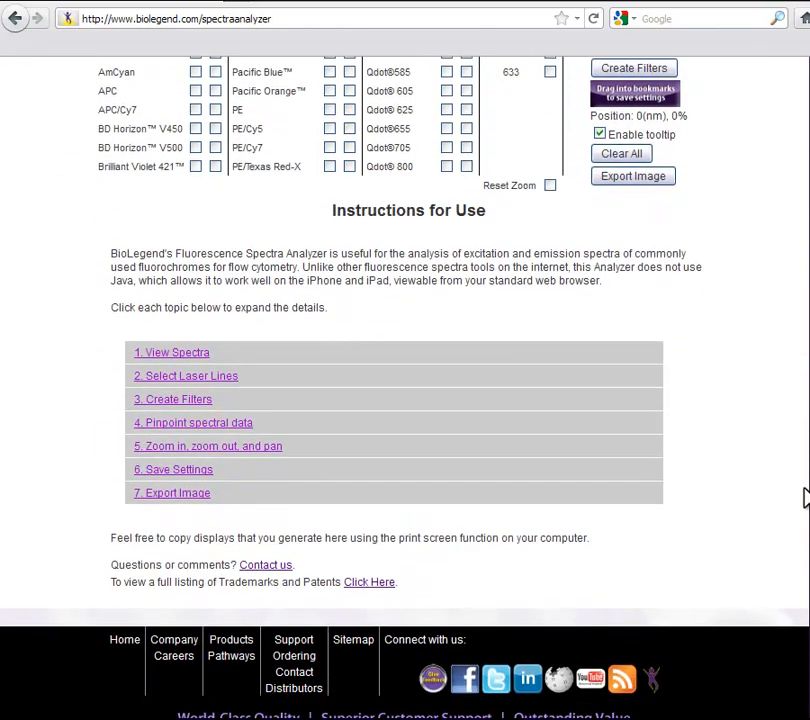
{"action": "scroll", "scroll_direction": "up", "scroll_amount": 3}
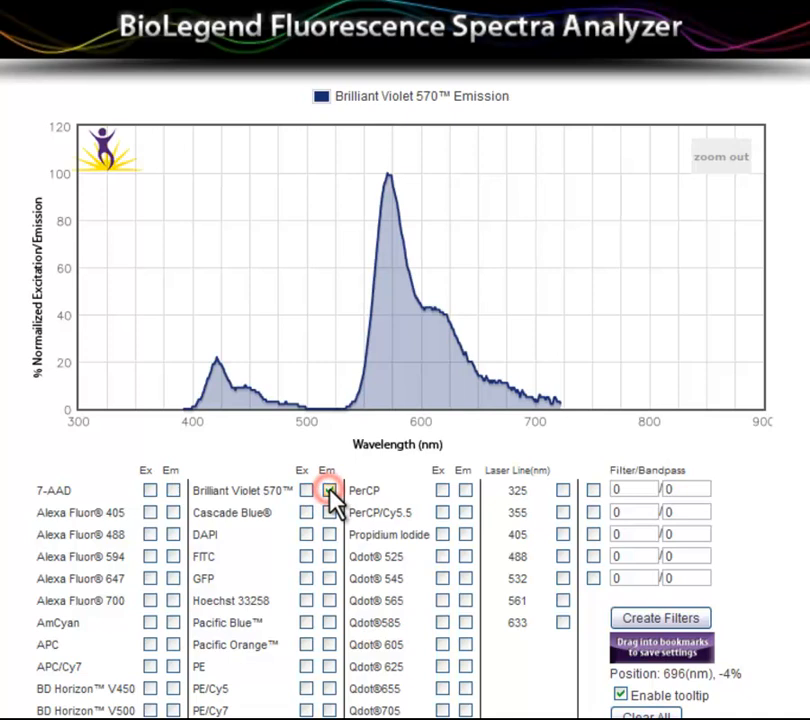
- Plot the Brilliant Violet 570 emission curve on the spectra chart
{"action": "left_click", "coordinate": [327, 490]}
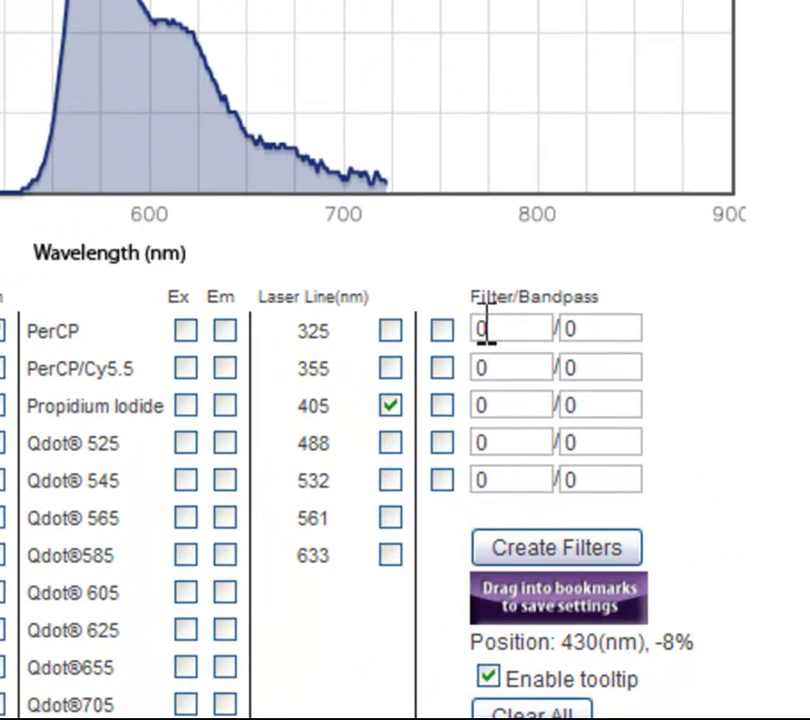
- Enter 585 as the filter and 42 as the bandpass in the first row
{"action": "type", "text": "585"}
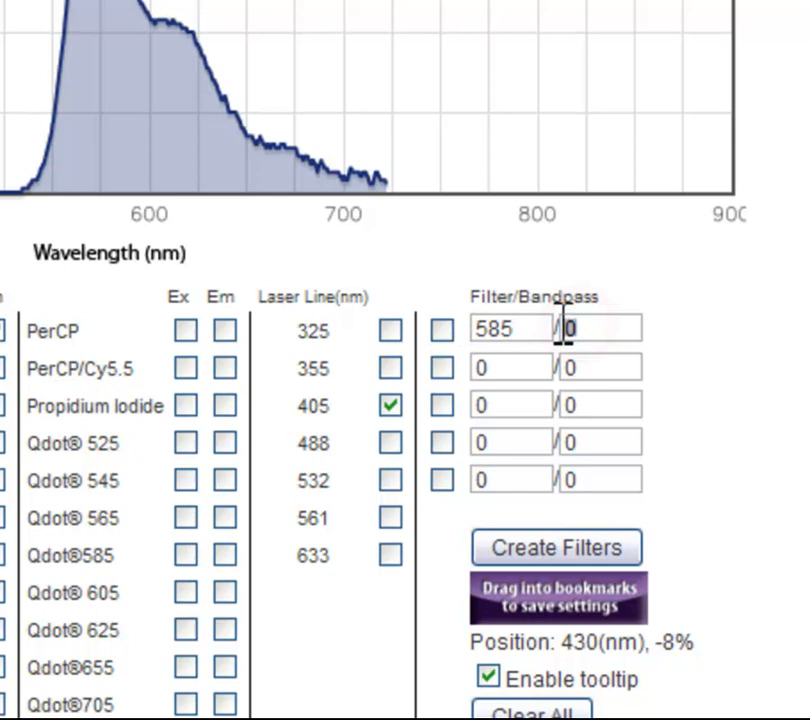
{"action": "type", "text": "42"}
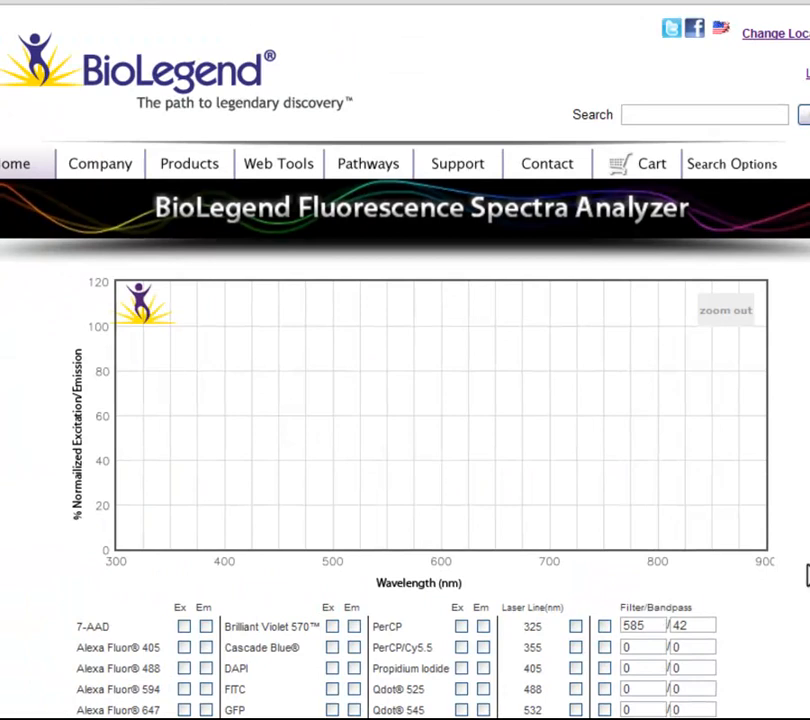
- Create the 585/42 filter and chart it with Brilliant Violet 570 and the 405 nm laser
{"action": "scroll", "scroll_direction": "down", "scroll_amount": 3}
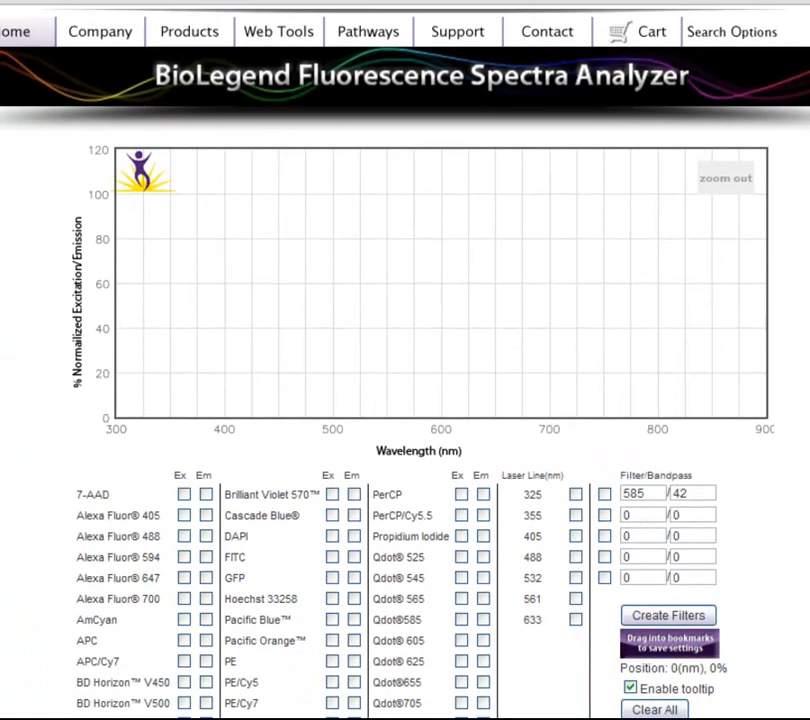
{"action": "left_click", "coordinate": [605, 513]}
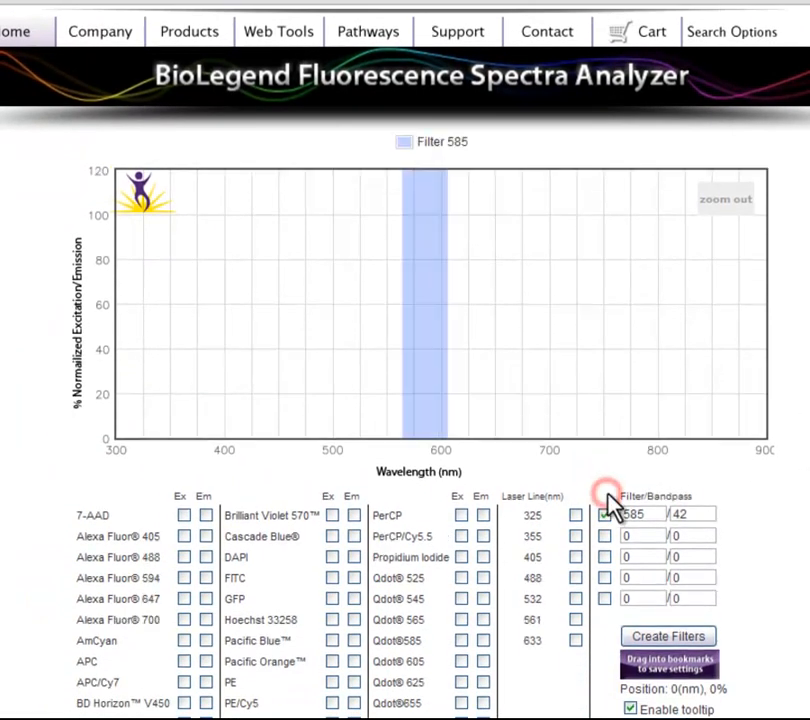
{"action": "left_click", "coordinate": [606, 514]}
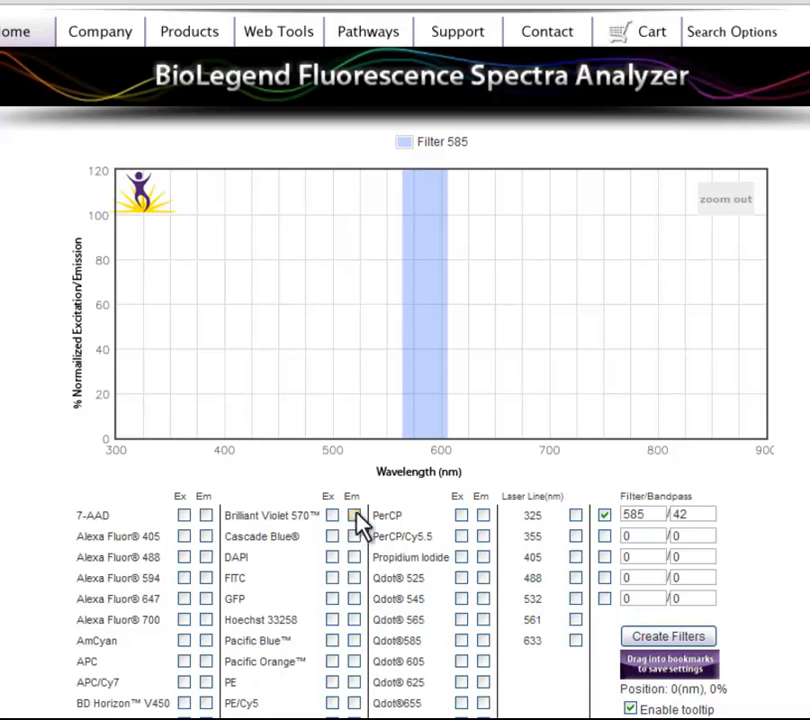
{"action": "left_click", "coordinate": [336, 515]}
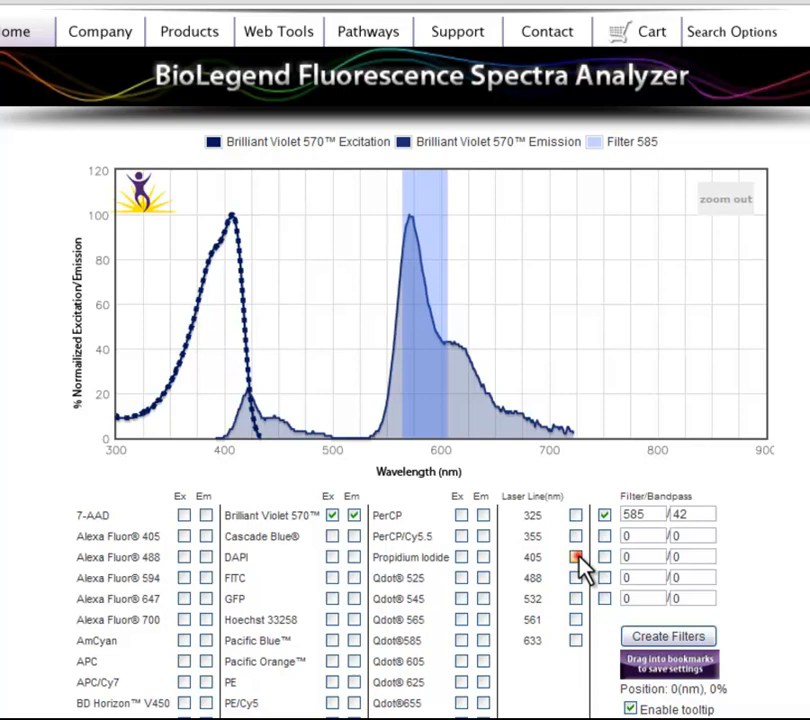
{"action": "left_click", "coordinate": [571, 556]}
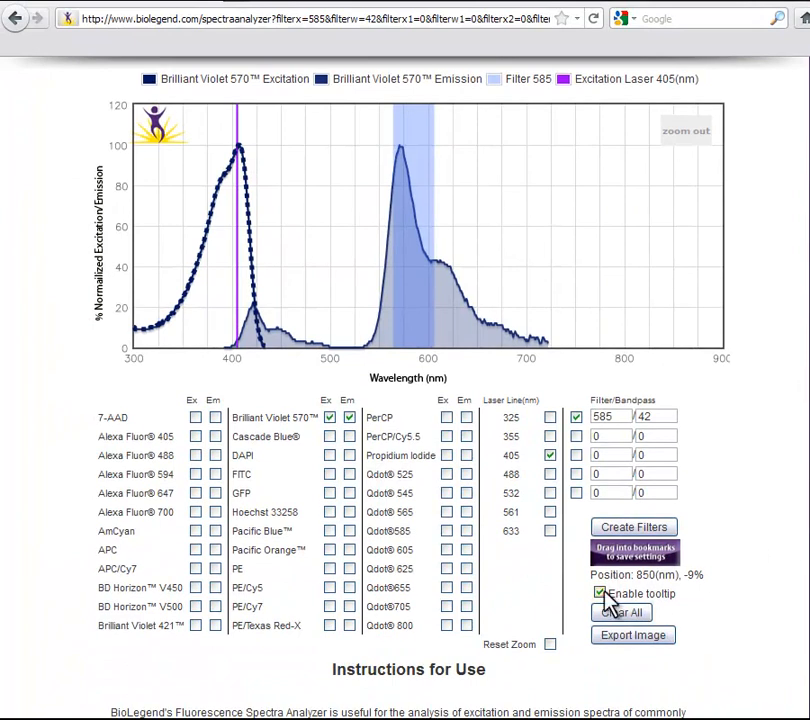
- Untick the Enable tooltip option below the spectra chart
{"action": "left_click", "coordinate": [595, 593]}
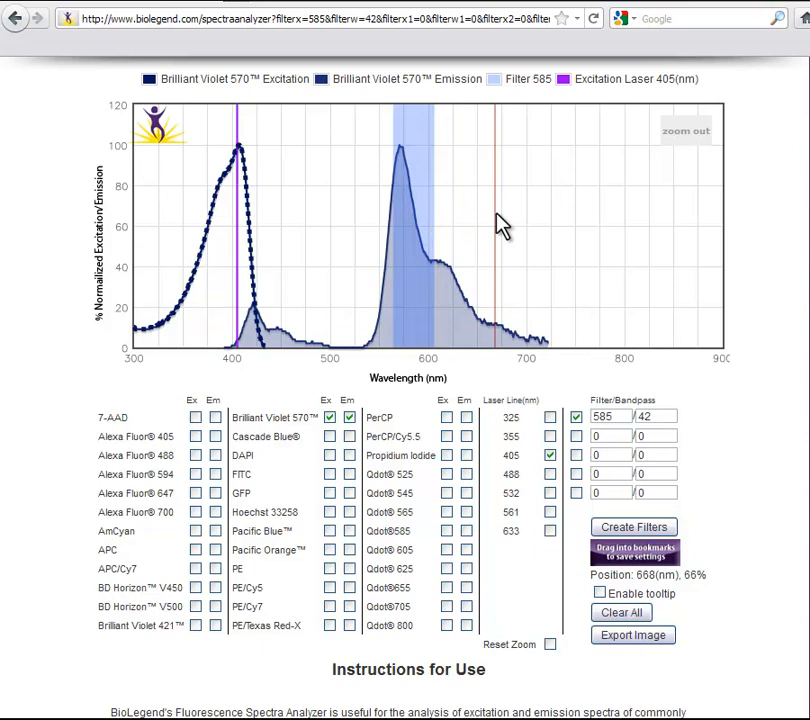
{"action": "mouse_move", "coordinate": [485, 228]}
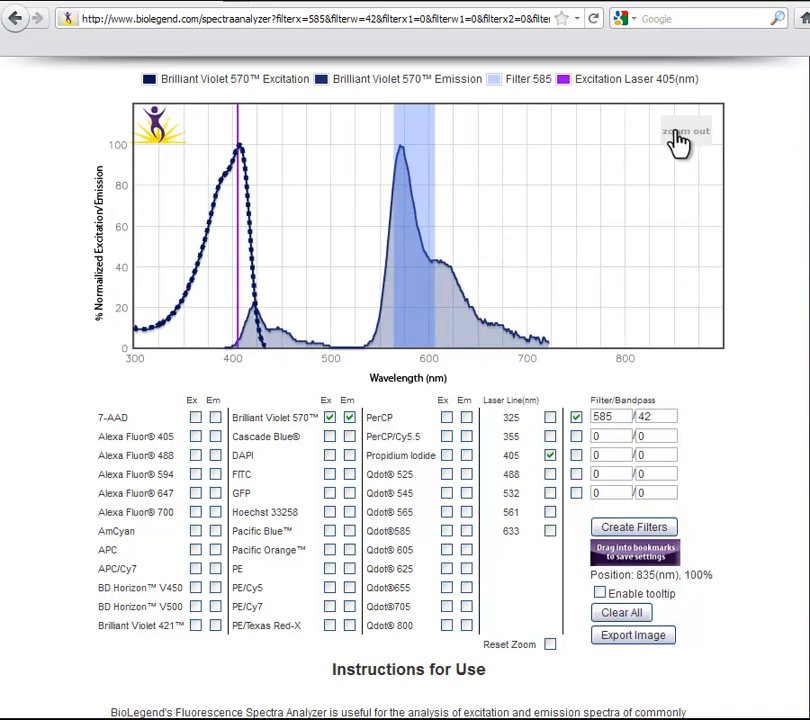
{"action": "left_click", "coordinate": [688, 130]}
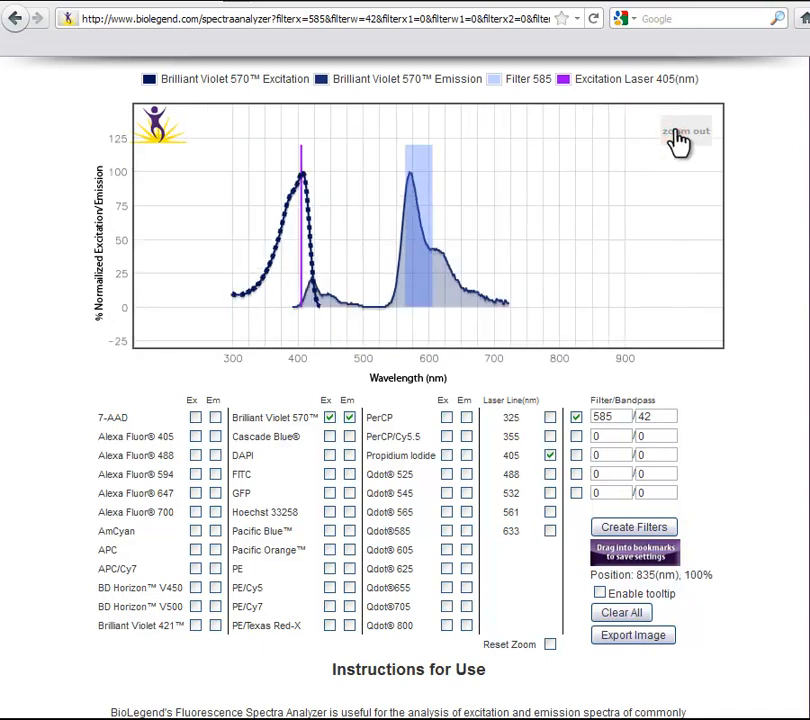
{"action": "left_click", "coordinate": [685, 133]}
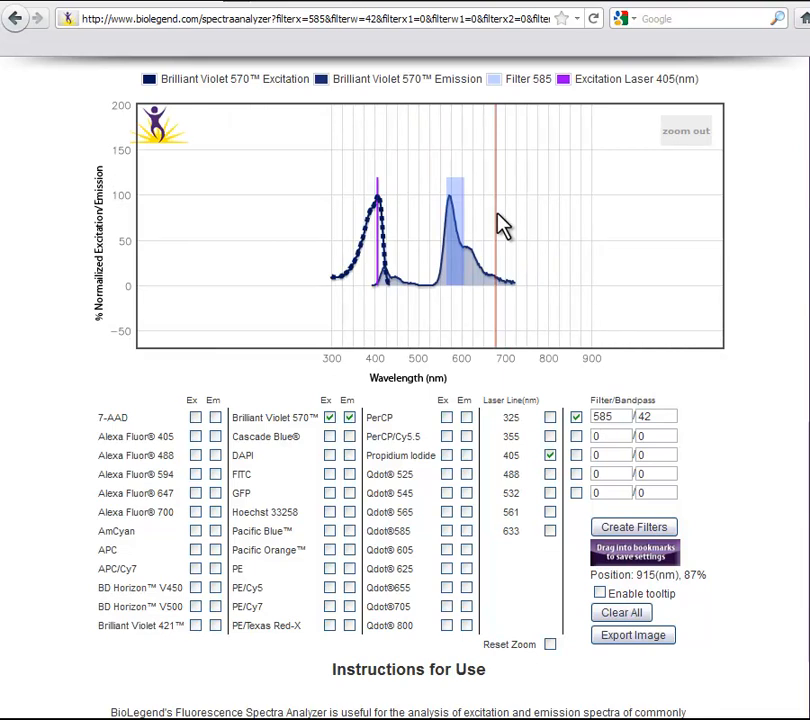
{"action": "mouse_move", "coordinate": [660, 300]}
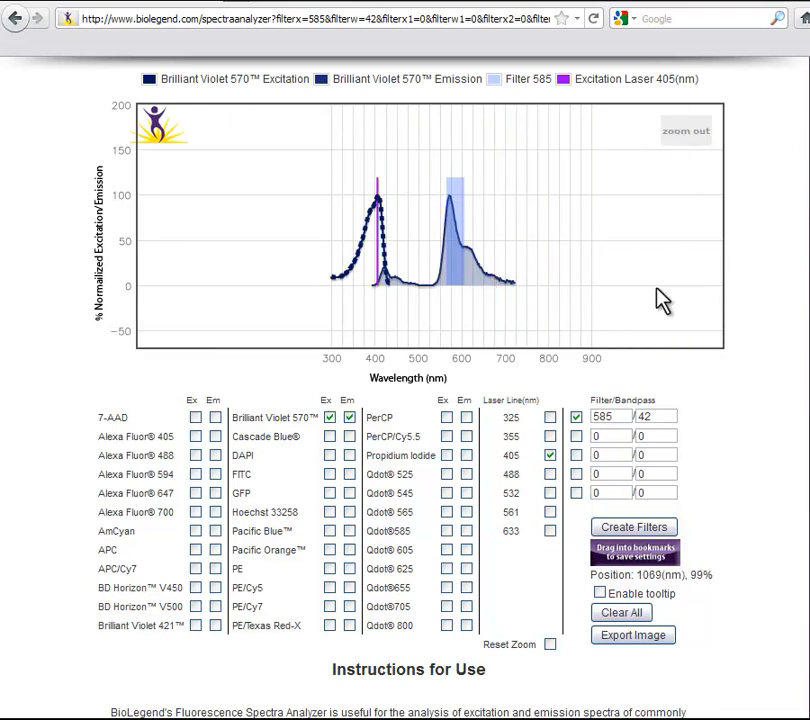
{"action": "left_click", "coordinate": [550, 646]}
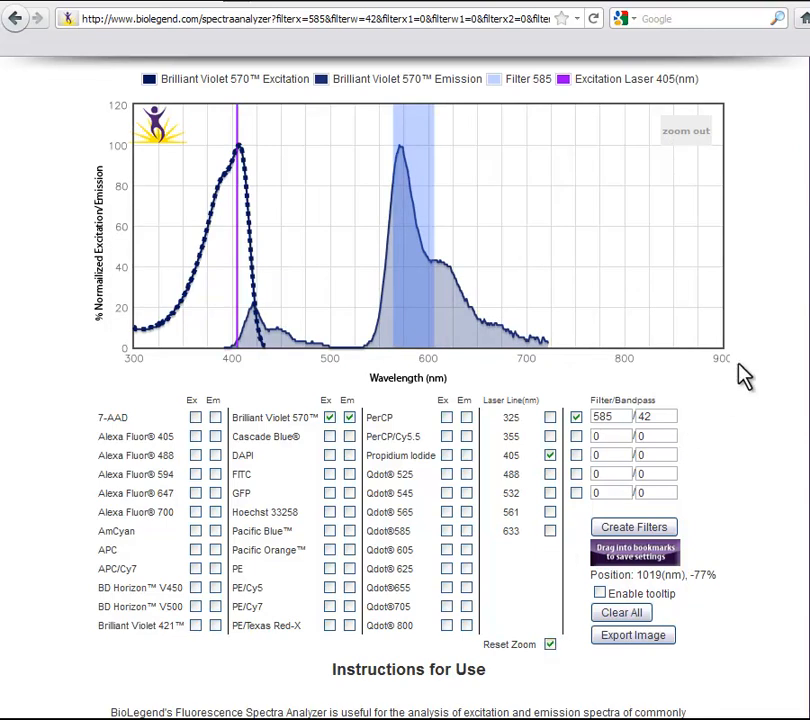
{"action": "mouse_move", "coordinate": [697, 512]}
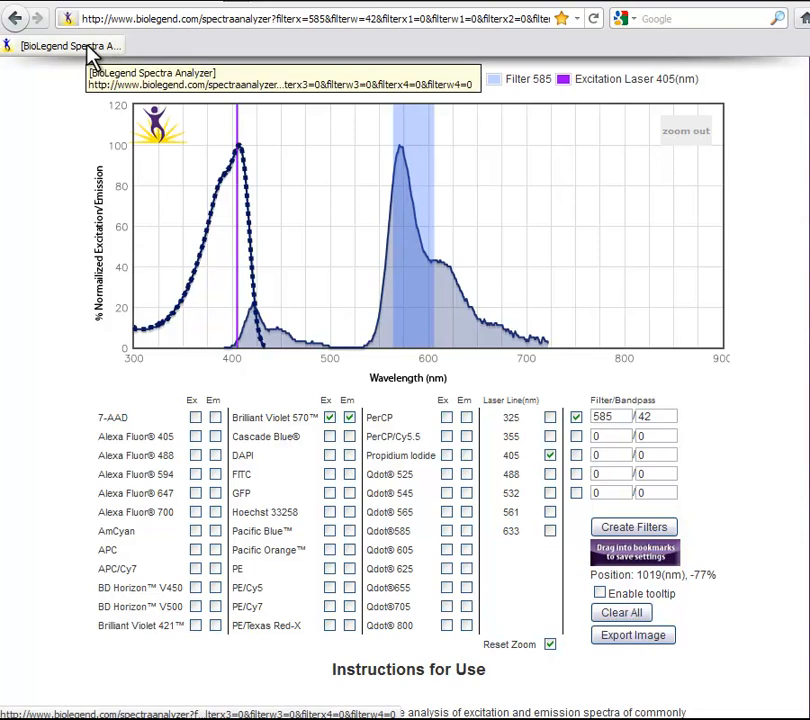
- Open the context options for the saved settings bookmark in the browser toolbar
{"action": "right_click", "coordinate": [70, 46]}
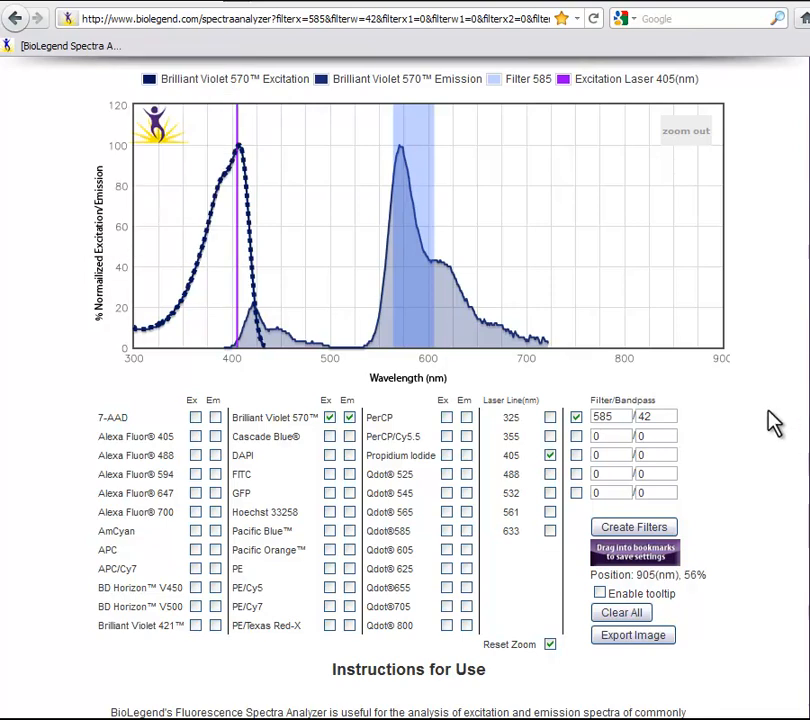
{"action": "mouse_move", "coordinate": [620, 612]}
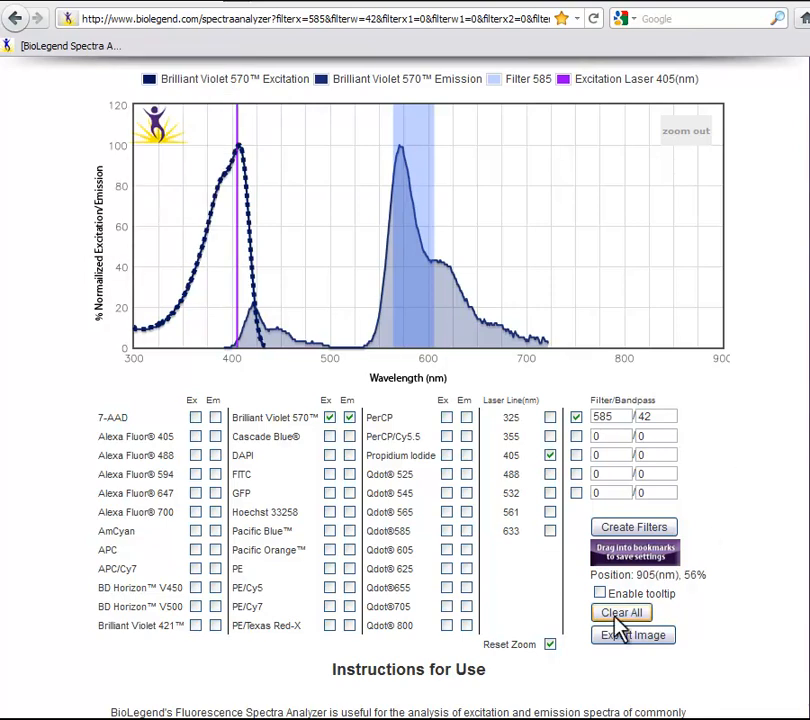
- Export the chart image, bring up the PNG's save options, and return to the analyzer
{"action": "left_click", "coordinate": [633, 635]}
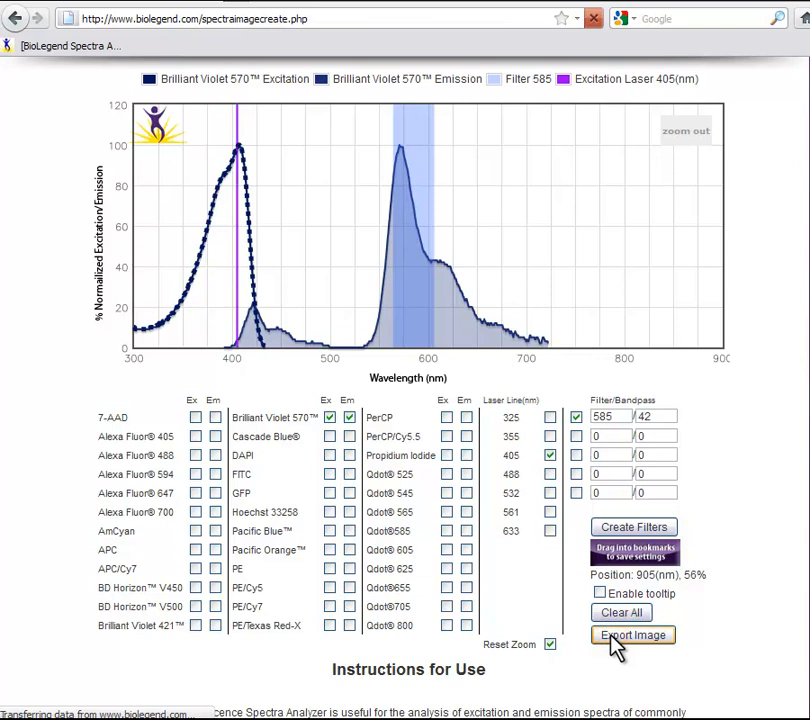
{"action": "left_click", "coordinate": [636, 637]}
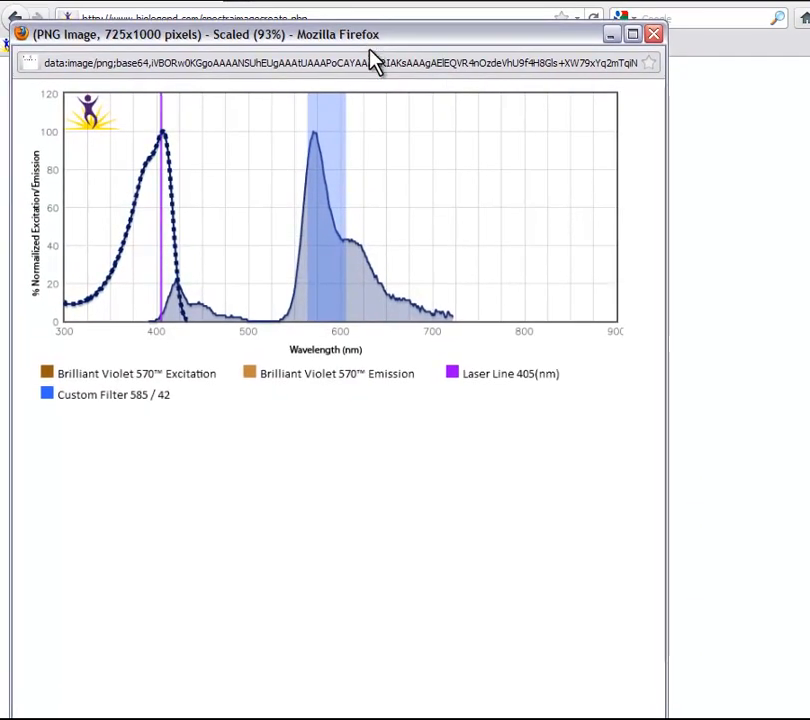
{"action": "mouse_move", "coordinate": [258, 374]}
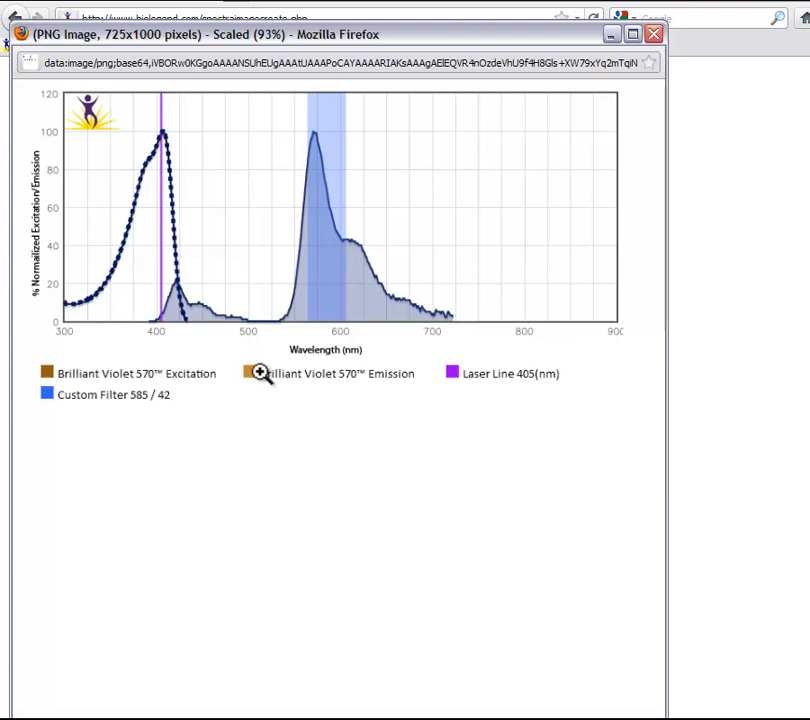
{"action": "mouse_move", "coordinate": [234, 416]}
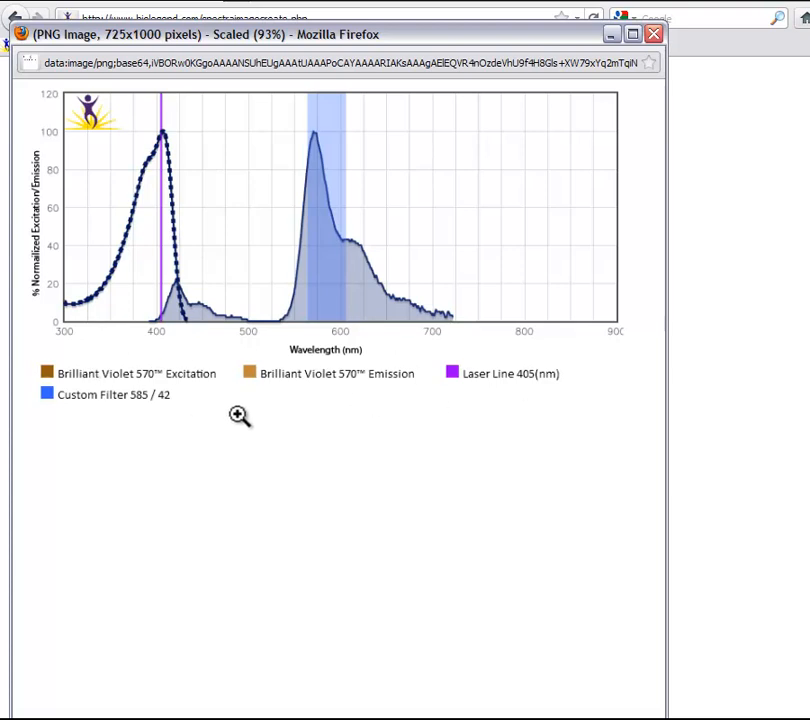
{"action": "right_click", "coordinate": [238, 417]}
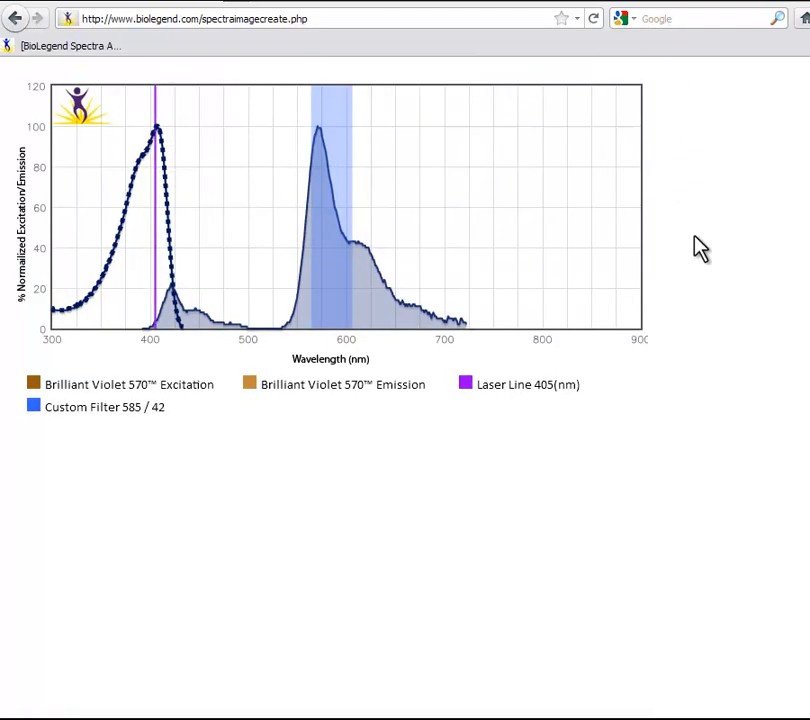
{"action": "left_click", "coordinate": [23, 25]}
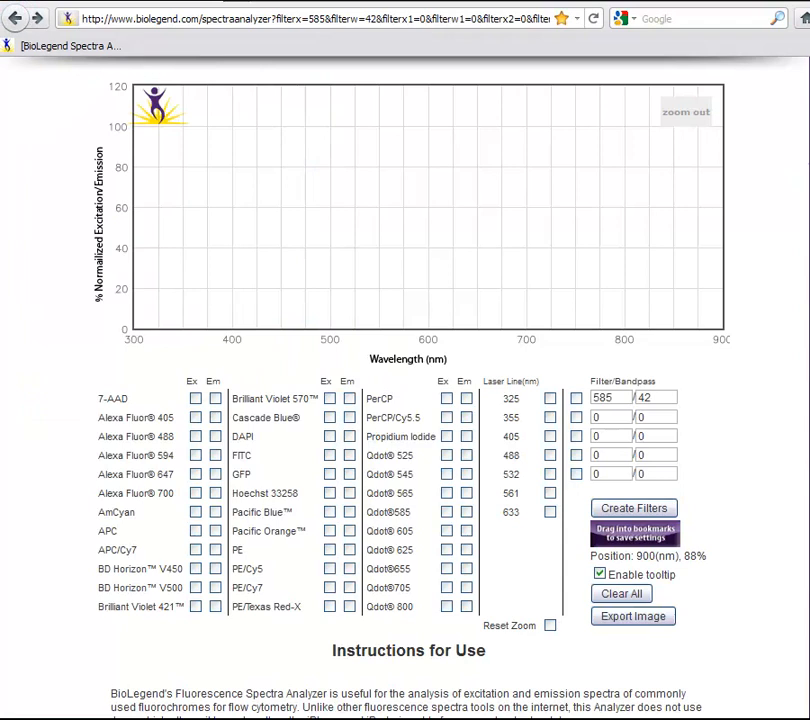
{"action": "mouse_move", "coordinate": [797, 220]}
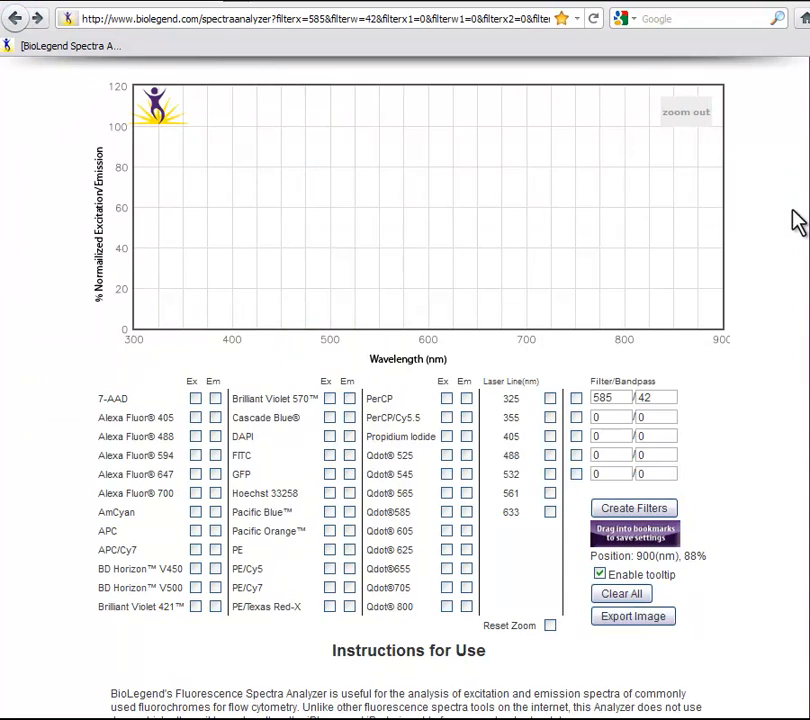